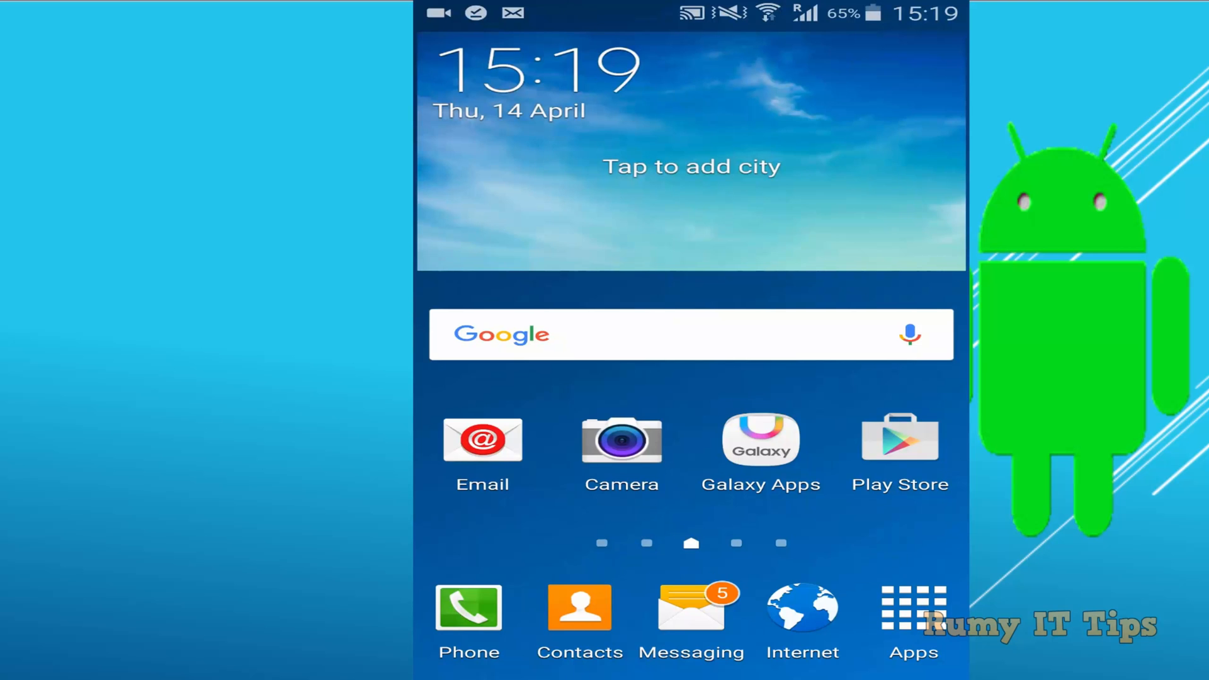
Step: Run Root Checker Basic's Verify Root check, then return to the app drawer
left_click(912, 611)
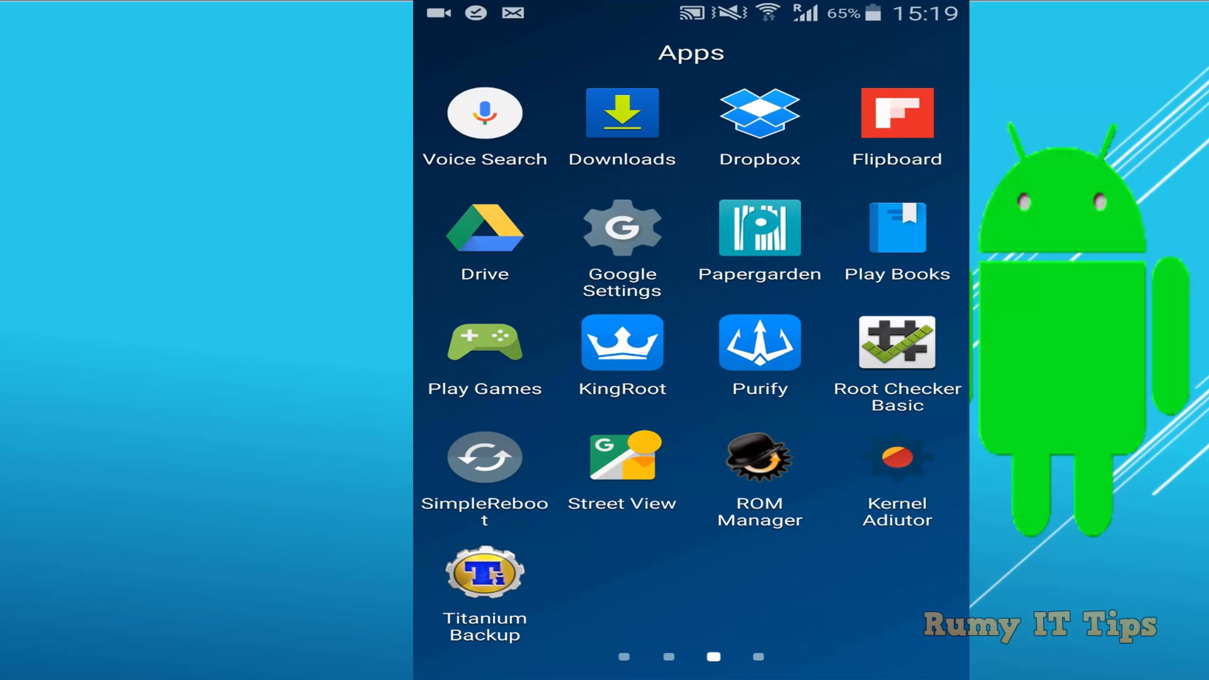
left_click(897, 343)
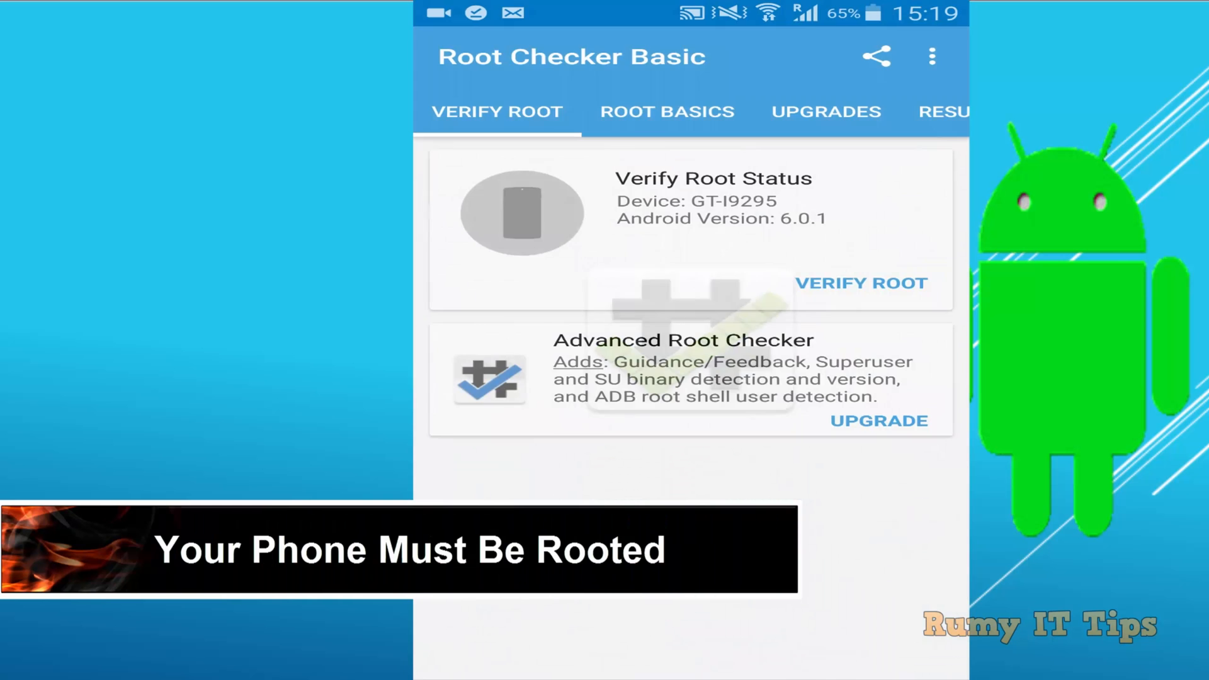
left_click(838, 292)
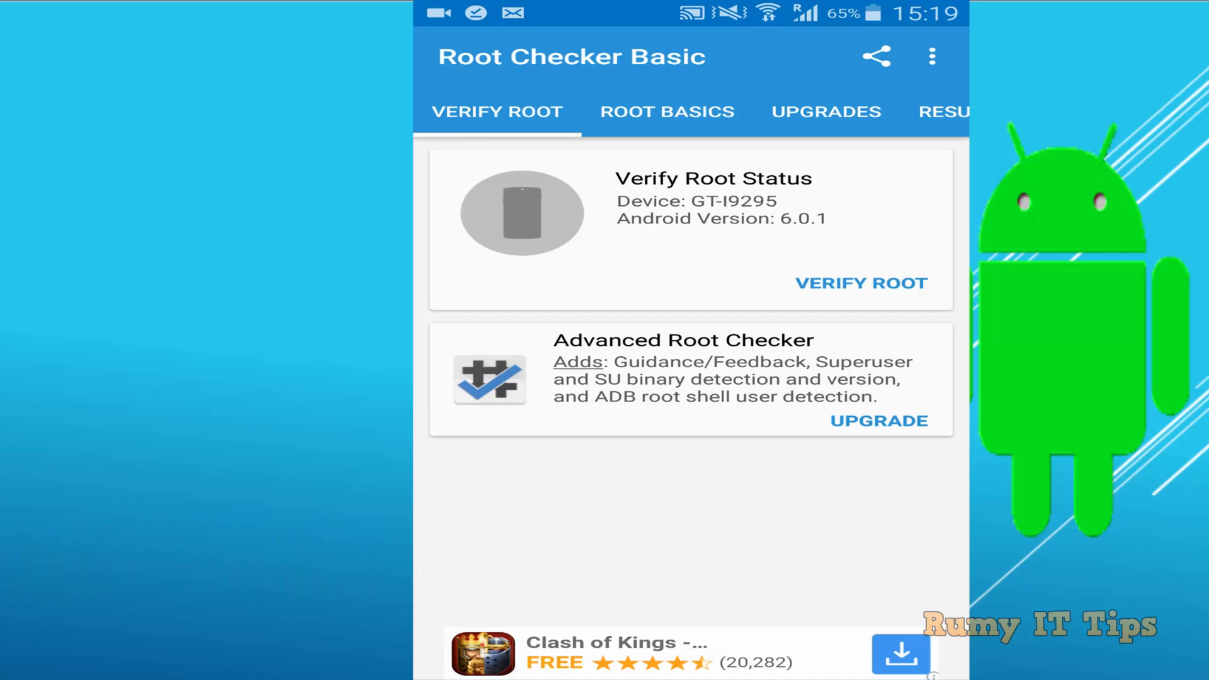
left_click(861, 283)
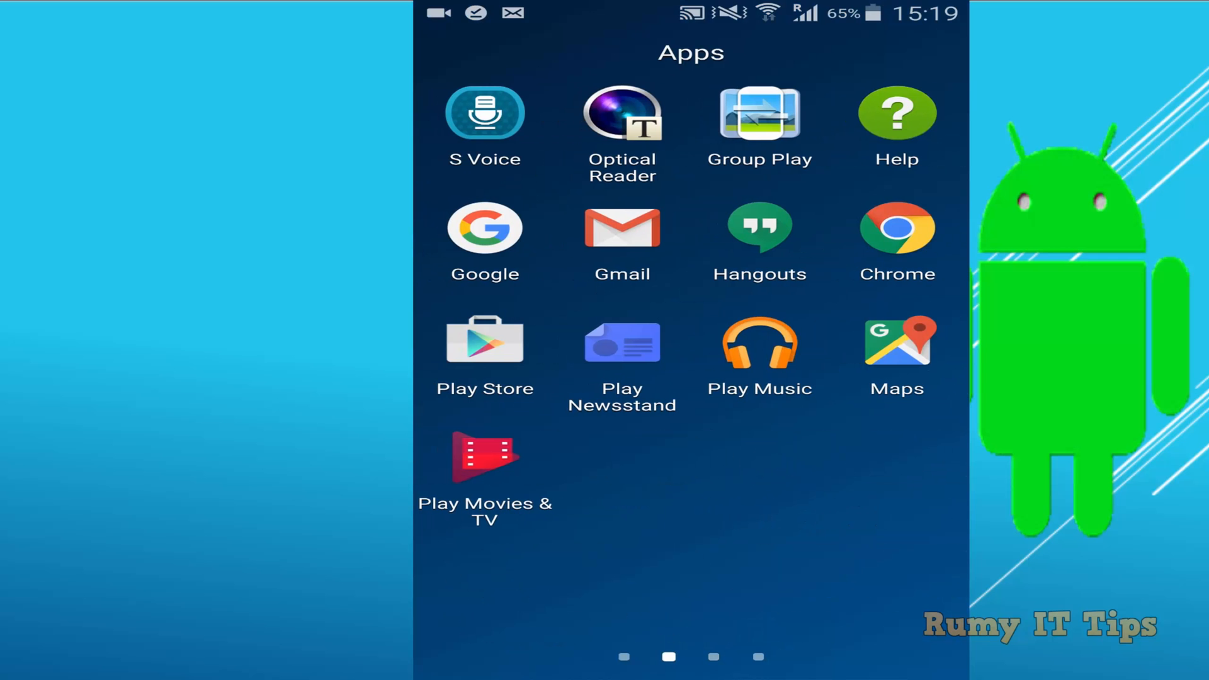
Step: Search the Play Store for 'build prop editor' using the search history
left_click(484, 342)
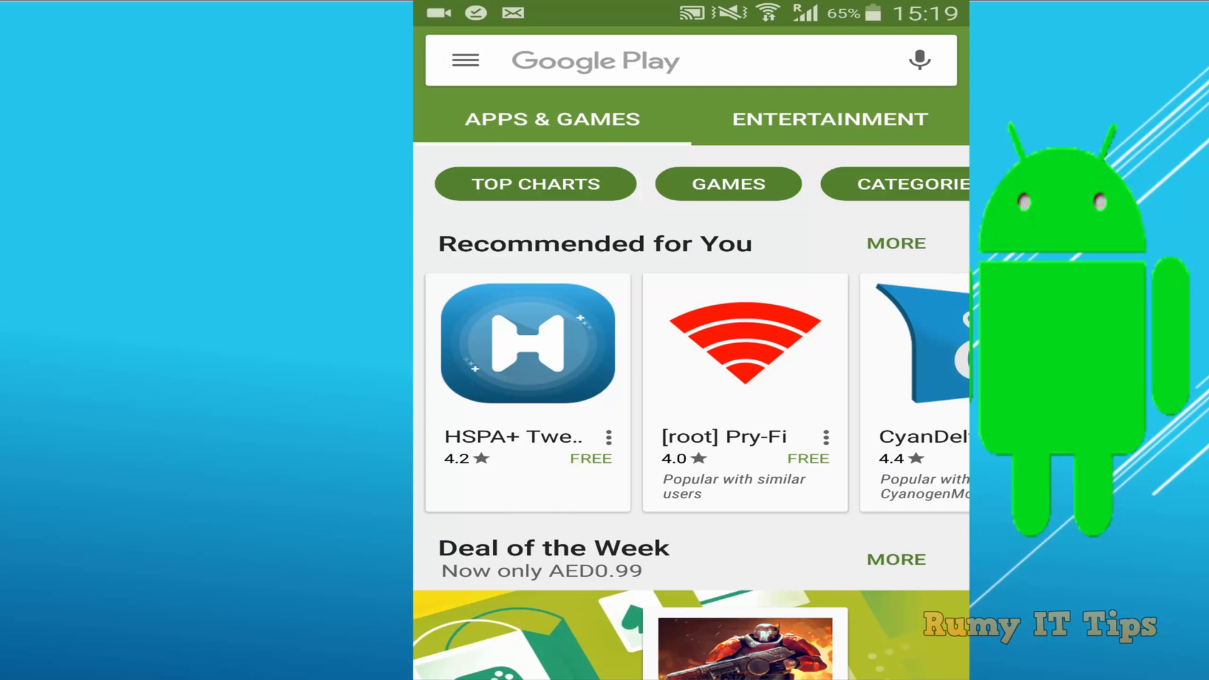
left_click(610, 60)
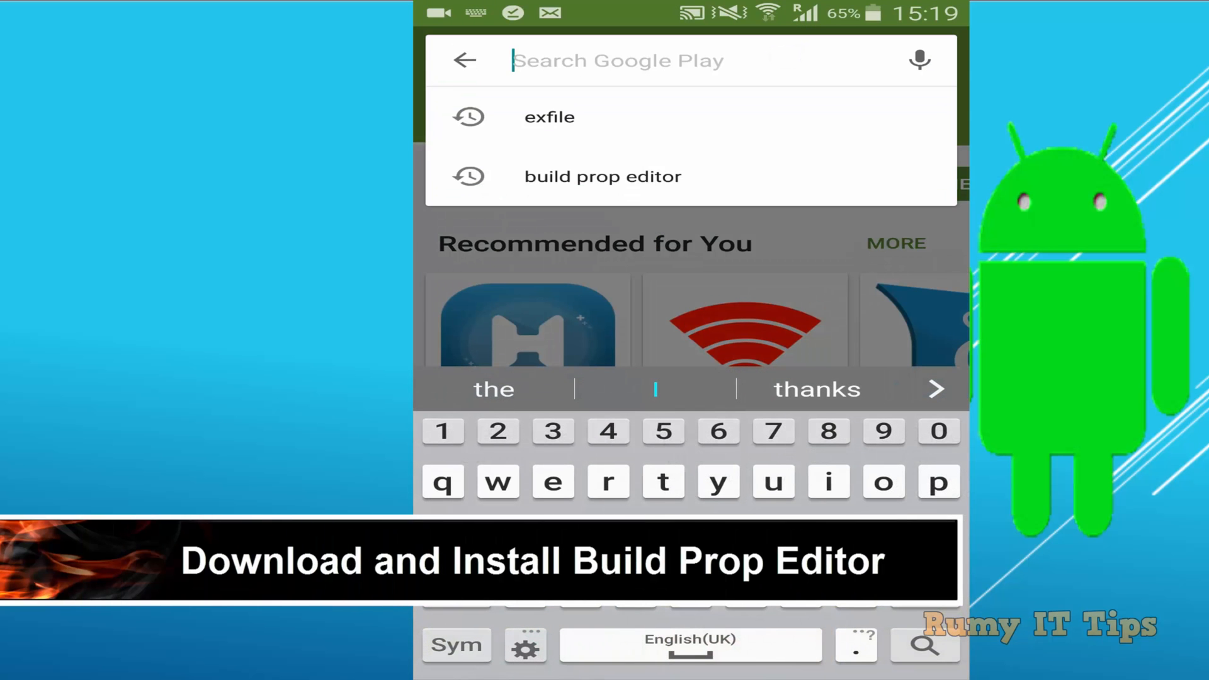
left_click(603, 176)
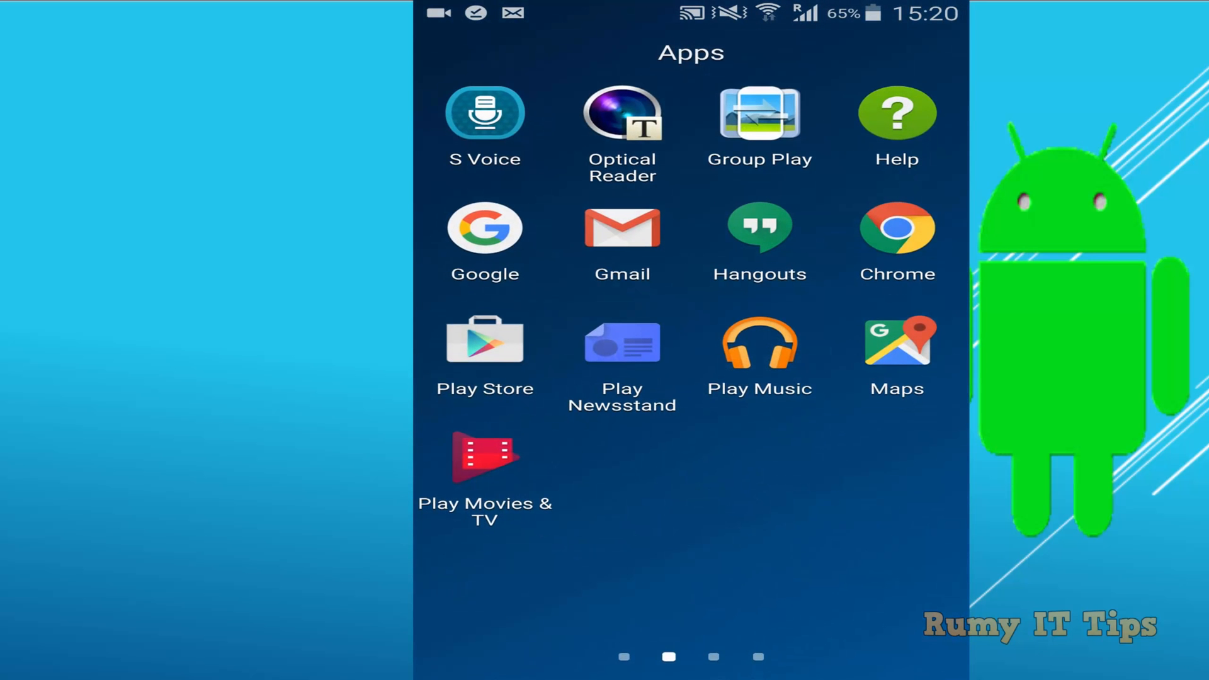
Step: Open the Google Docs game tweaks document and start editing its text
scroll("left", 3)
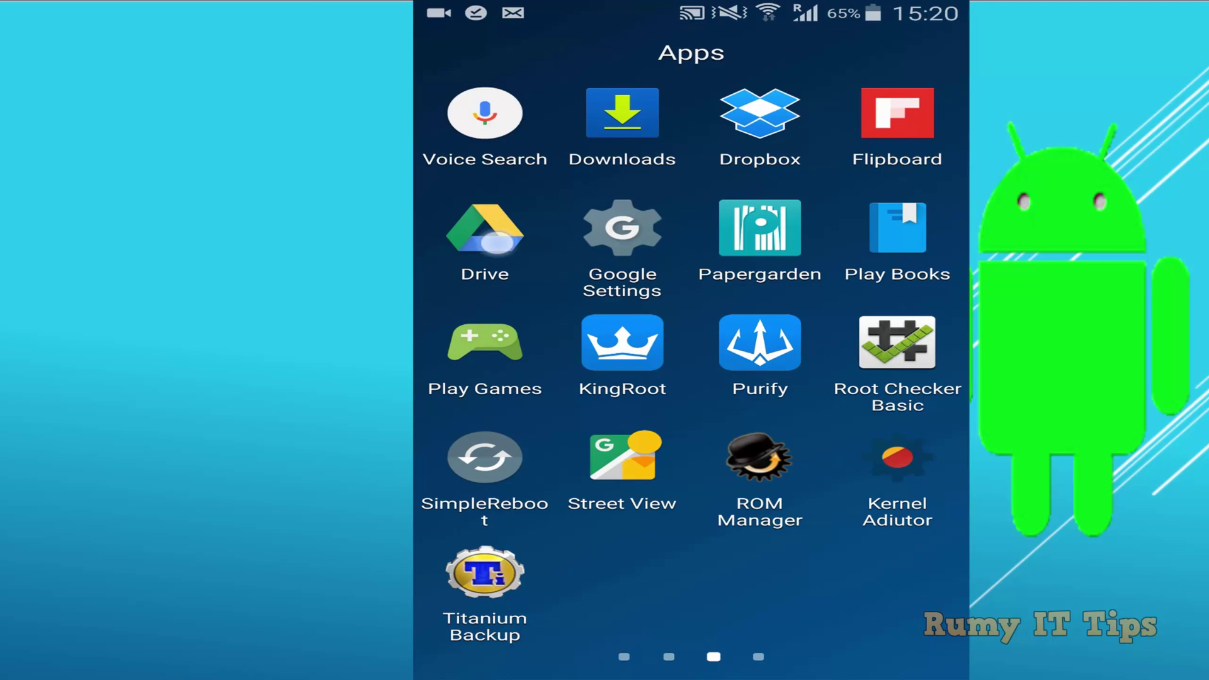
left_click(484, 238)
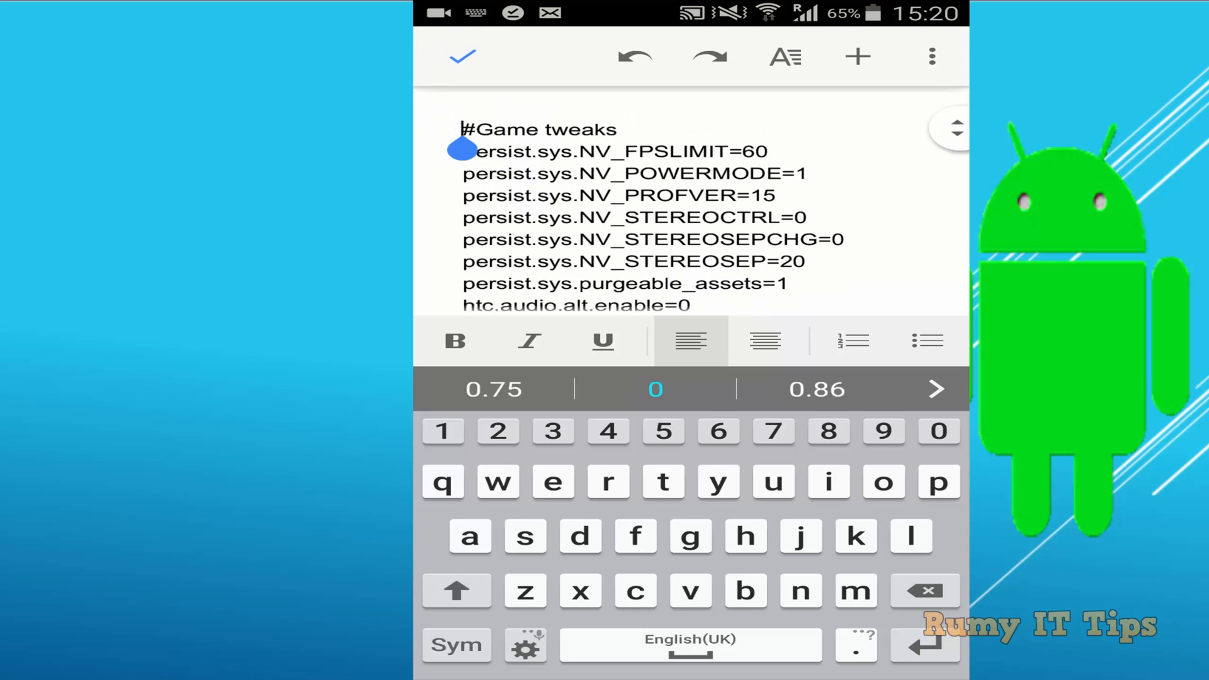
left_click(456, 591)
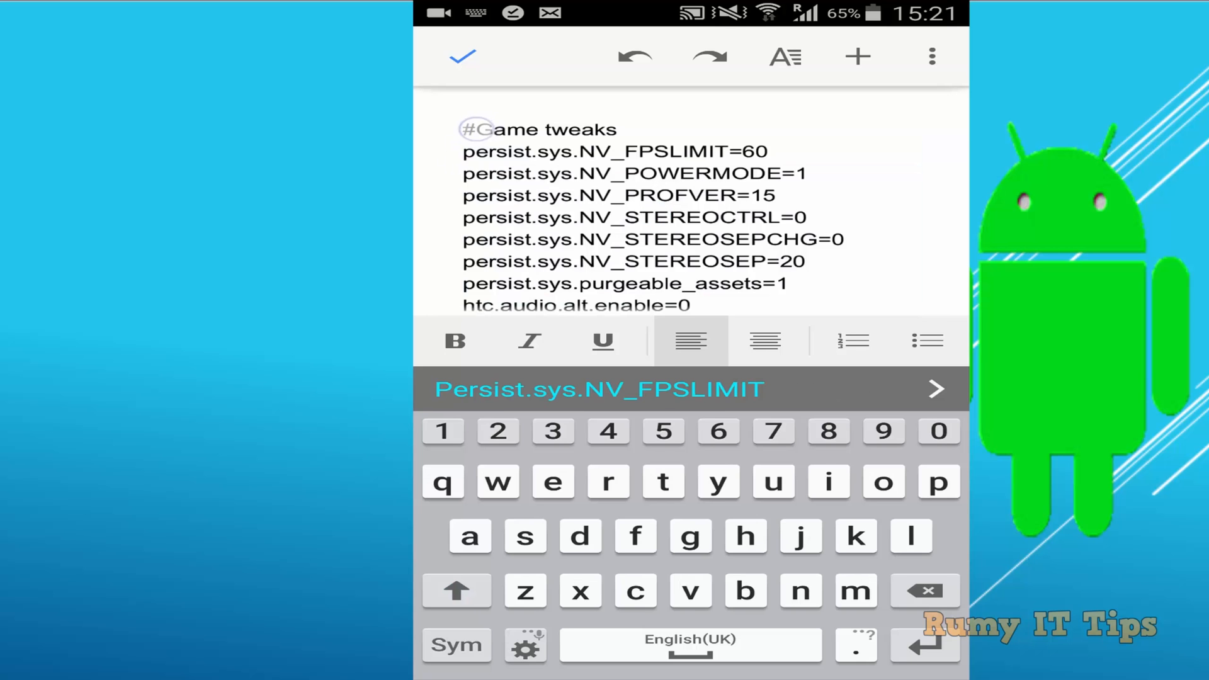
Step: Copy all the #Game tweaks lines, then go to the home screen
double_click(507, 129)
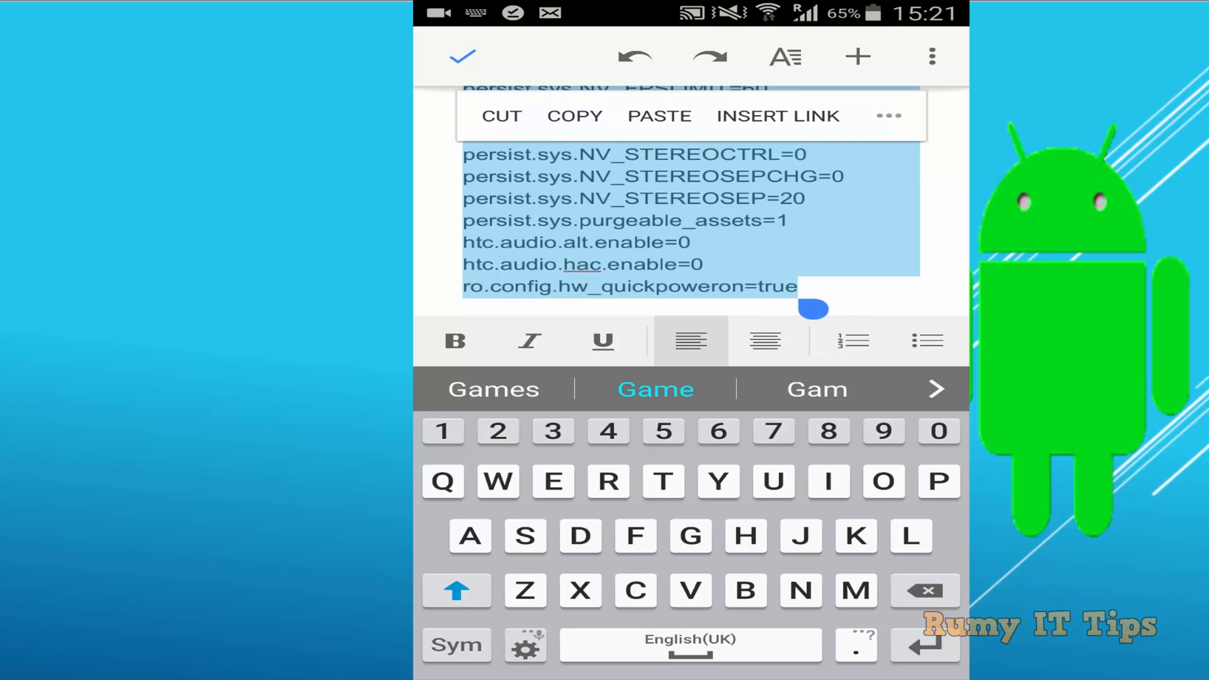
left_click(574, 115)
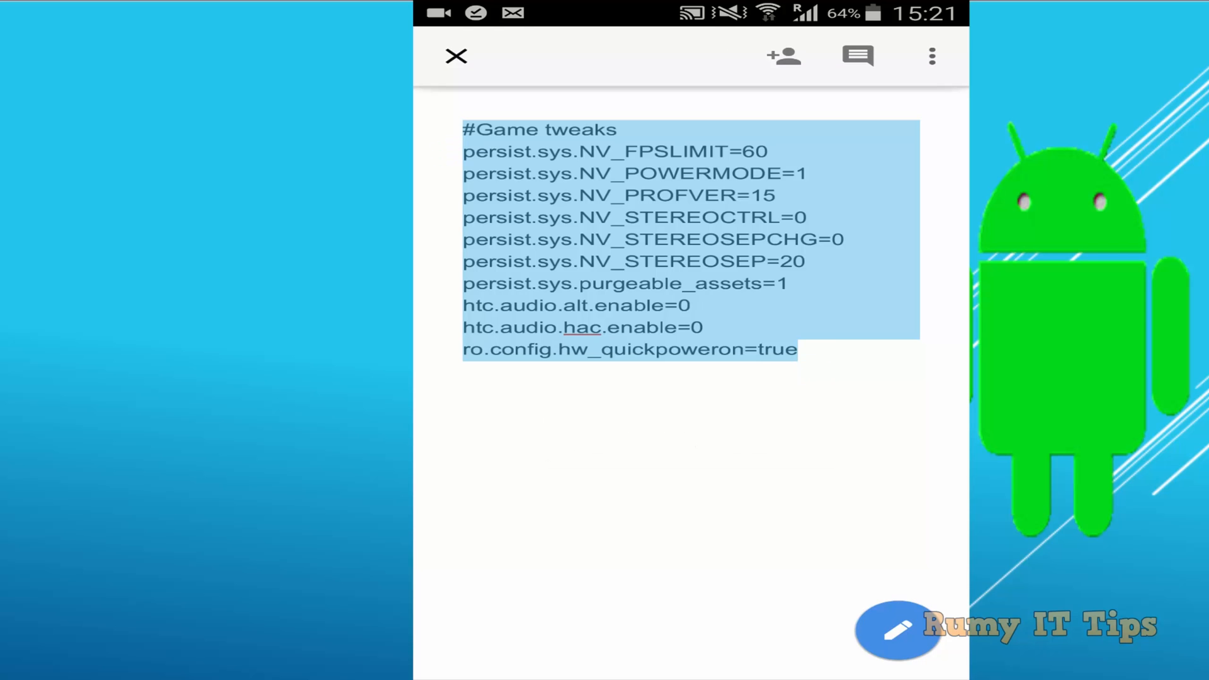
left_click(455, 55)
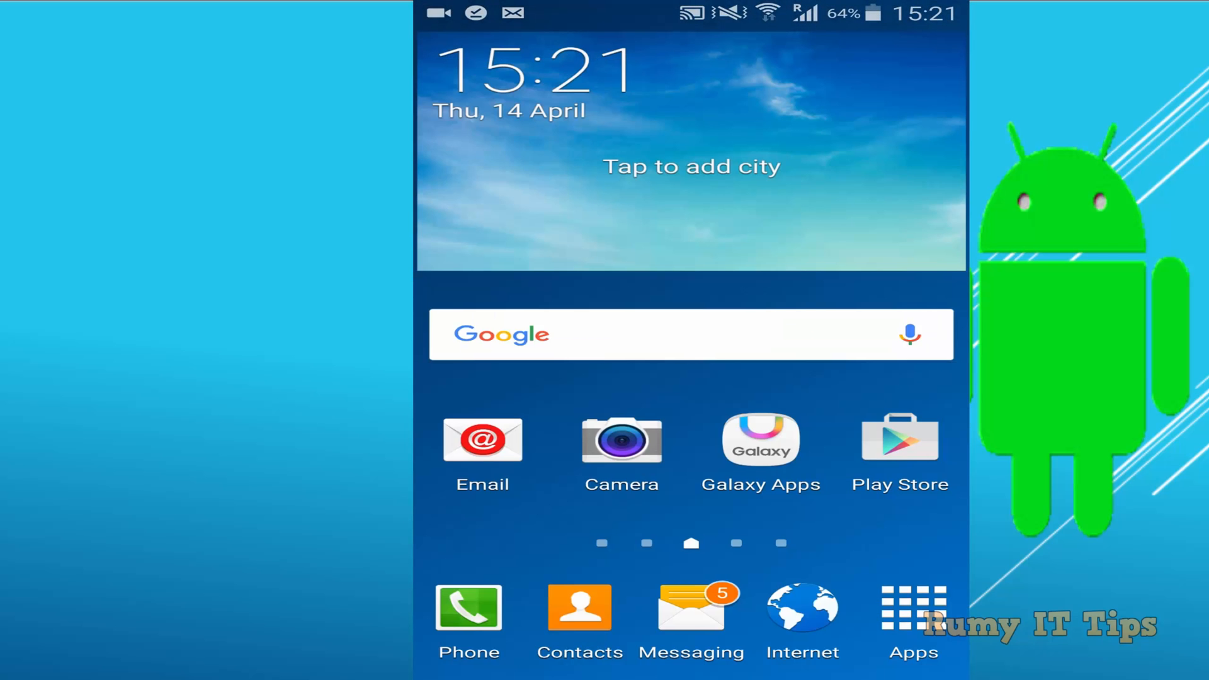
Step: Dismiss the 'BuildProp has stopped' message and launch BuildProp Editor from the app drawer
left_click(908, 604)
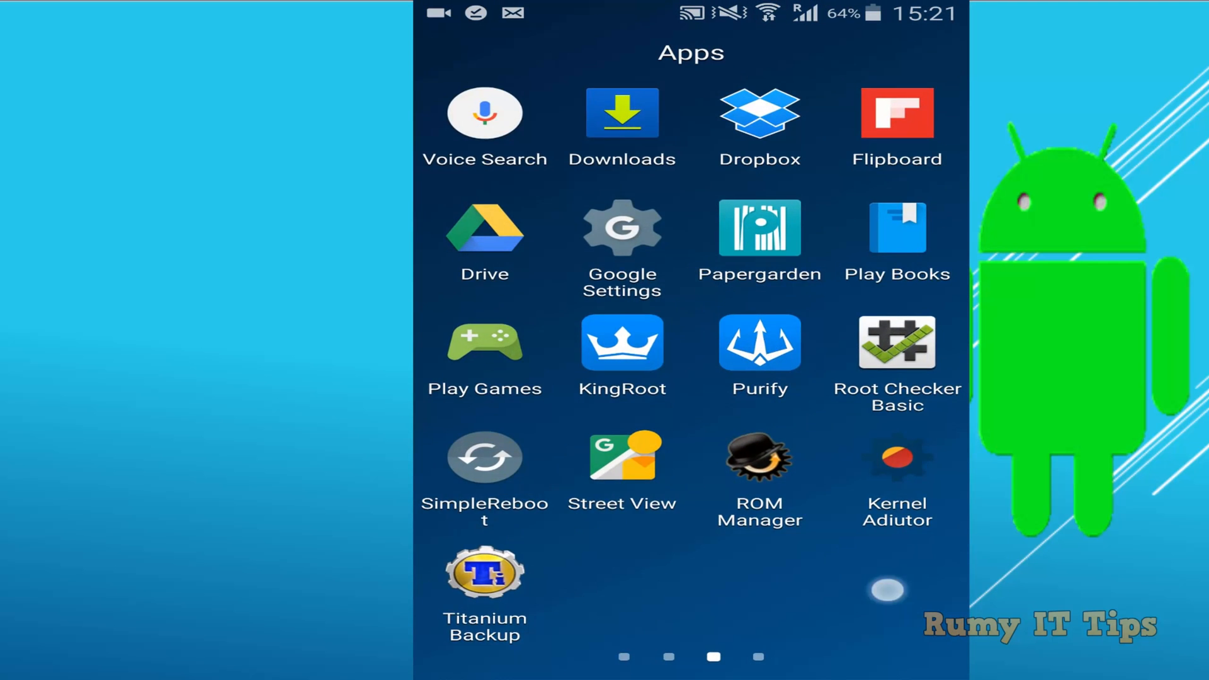
scroll("left", 3)
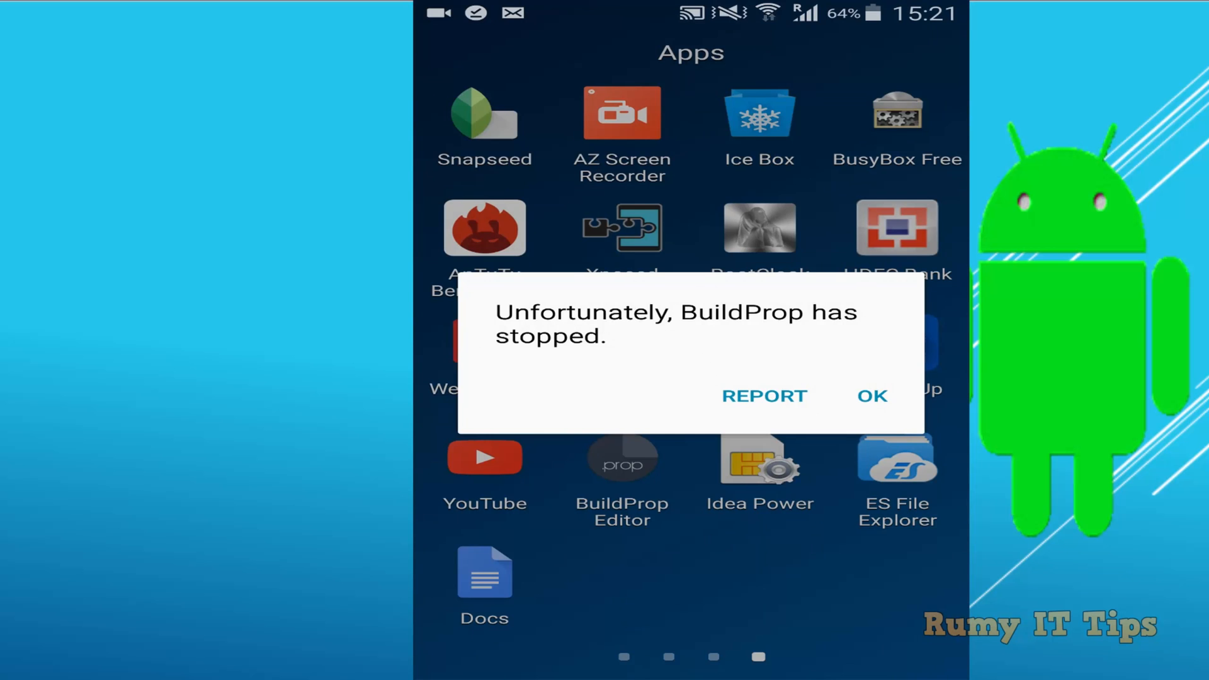
left_click(872, 395)
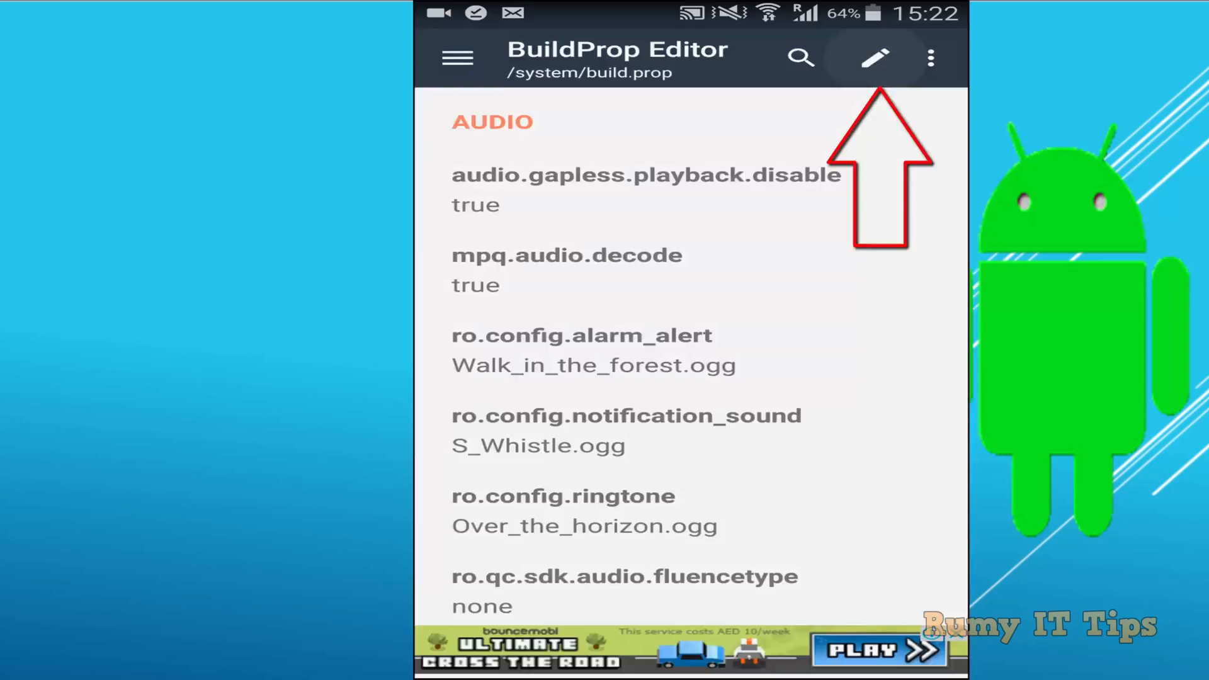
Step: Open build.prop as plain text and place the cursor on empty line 292
left_click(872, 55)
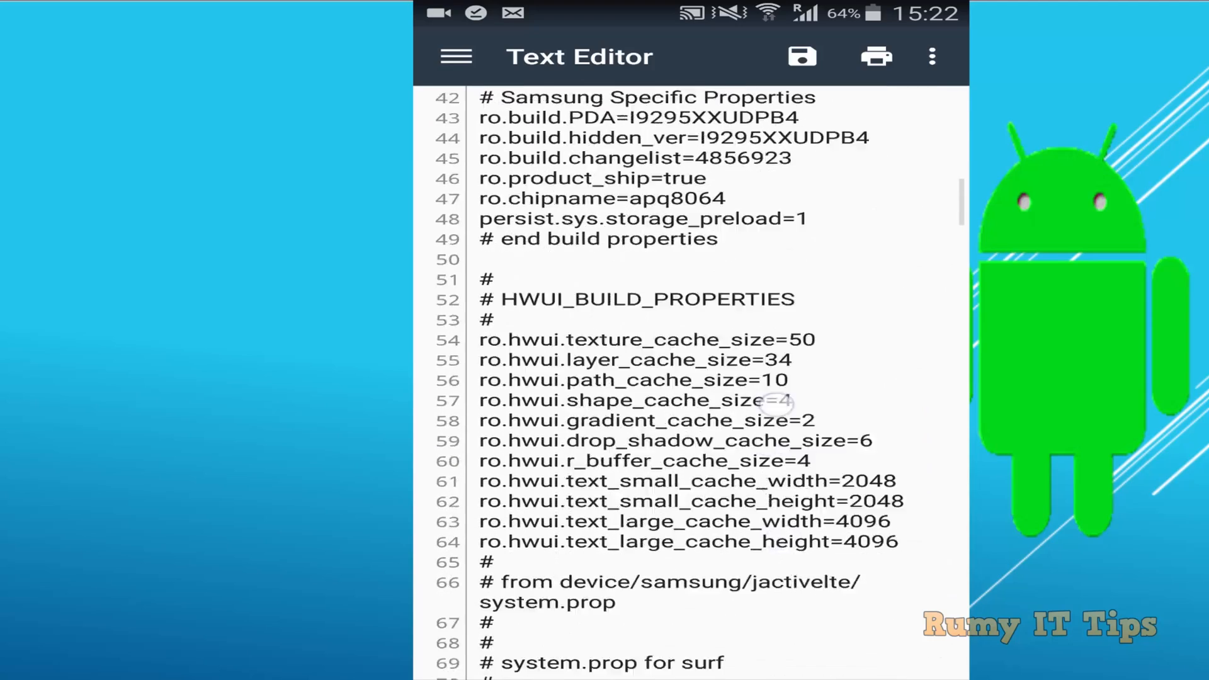
scroll("down", 3)
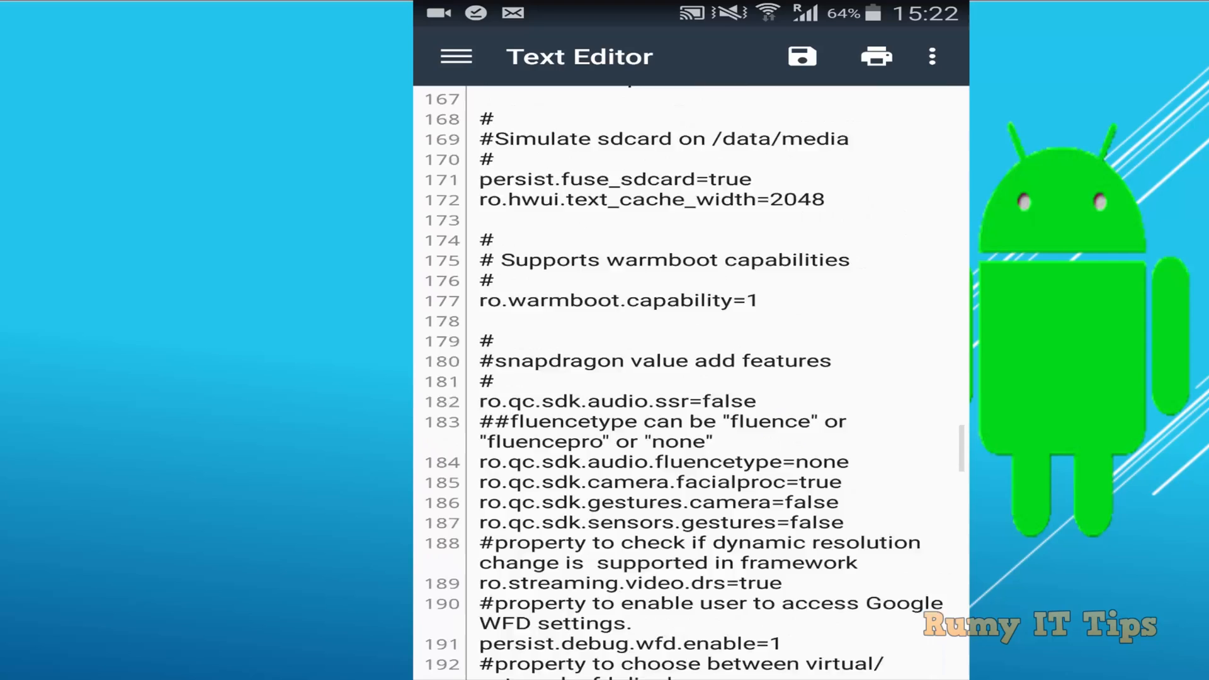
scroll("down", 3)
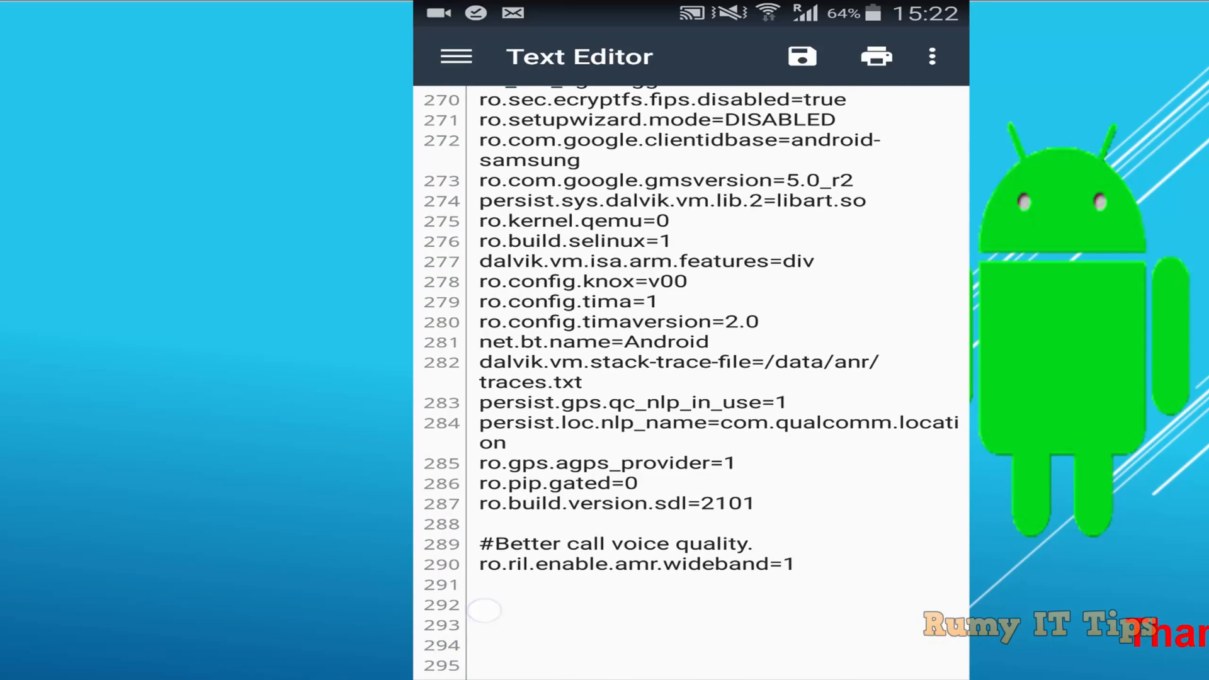
left_click(487, 610)
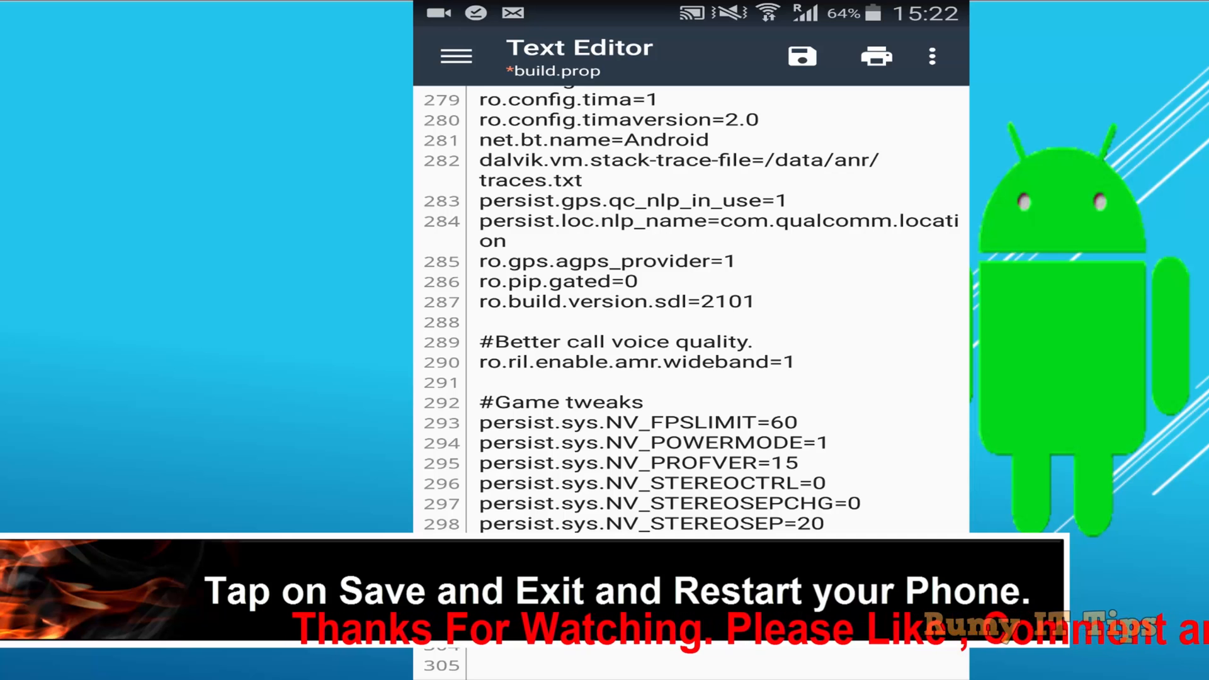
Step: Paste the #Game tweaks lines at the end, then save build.prop and exit
left_click(801, 56)
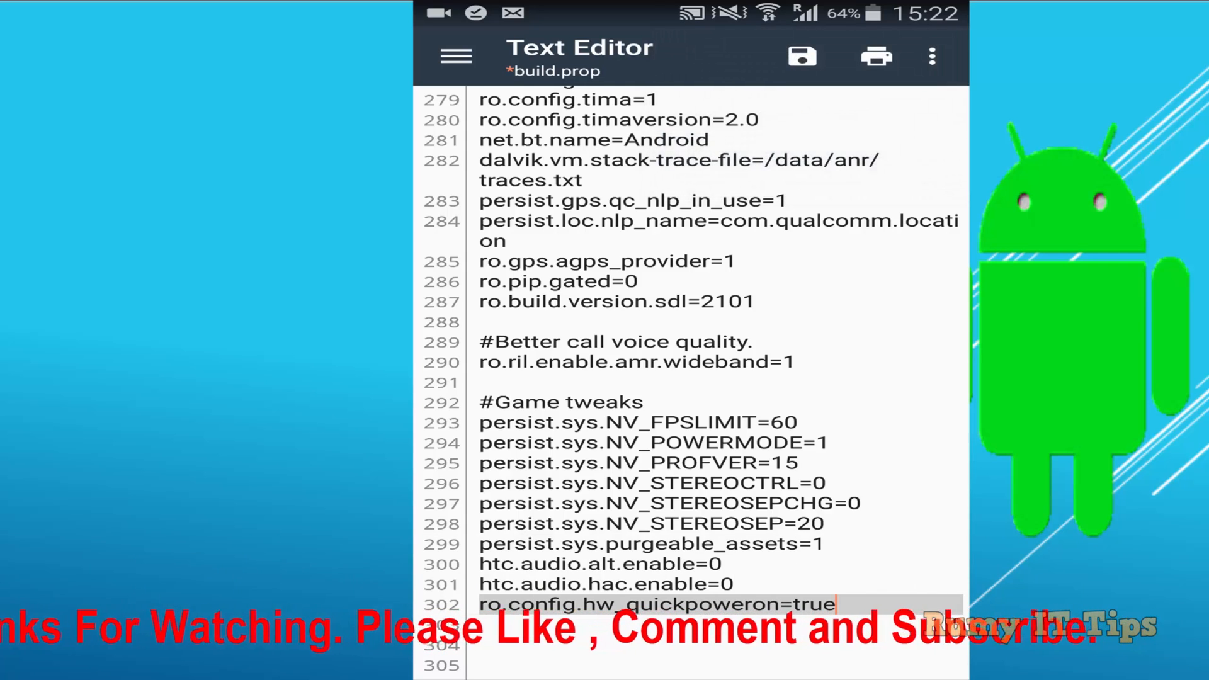
left_click(803, 55)
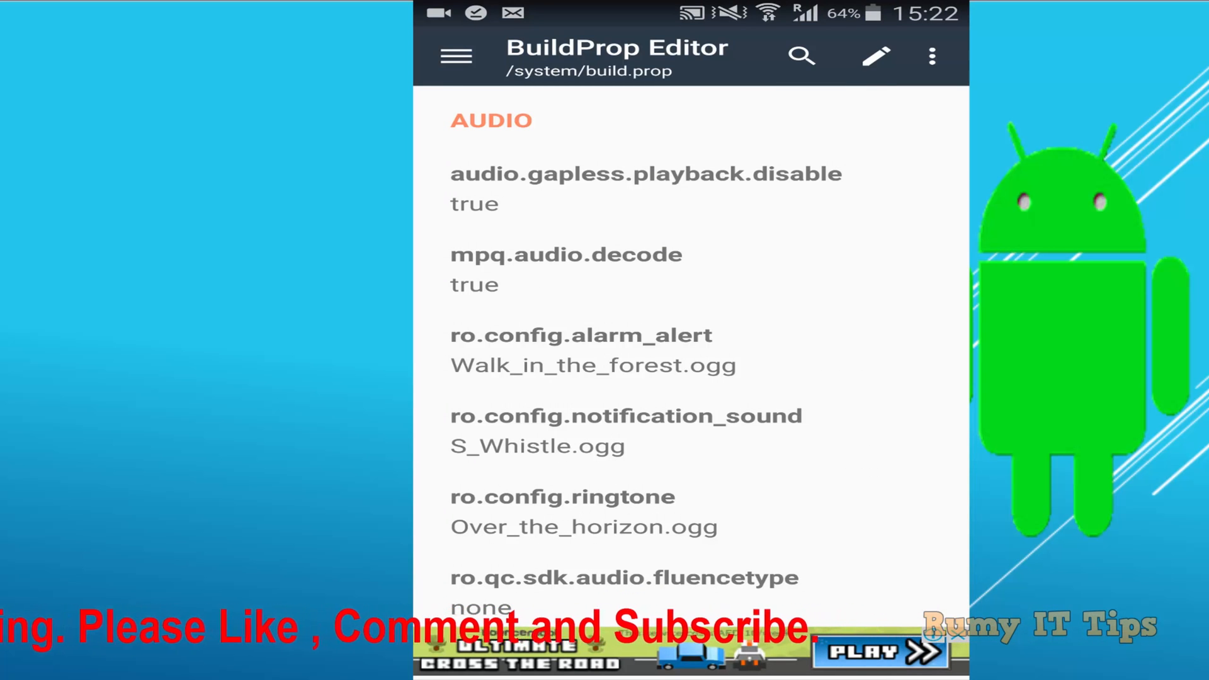
Step: Reopen build.prop as text and scroll to lines 292–302 to confirm the tweaks
left_click(870, 55)
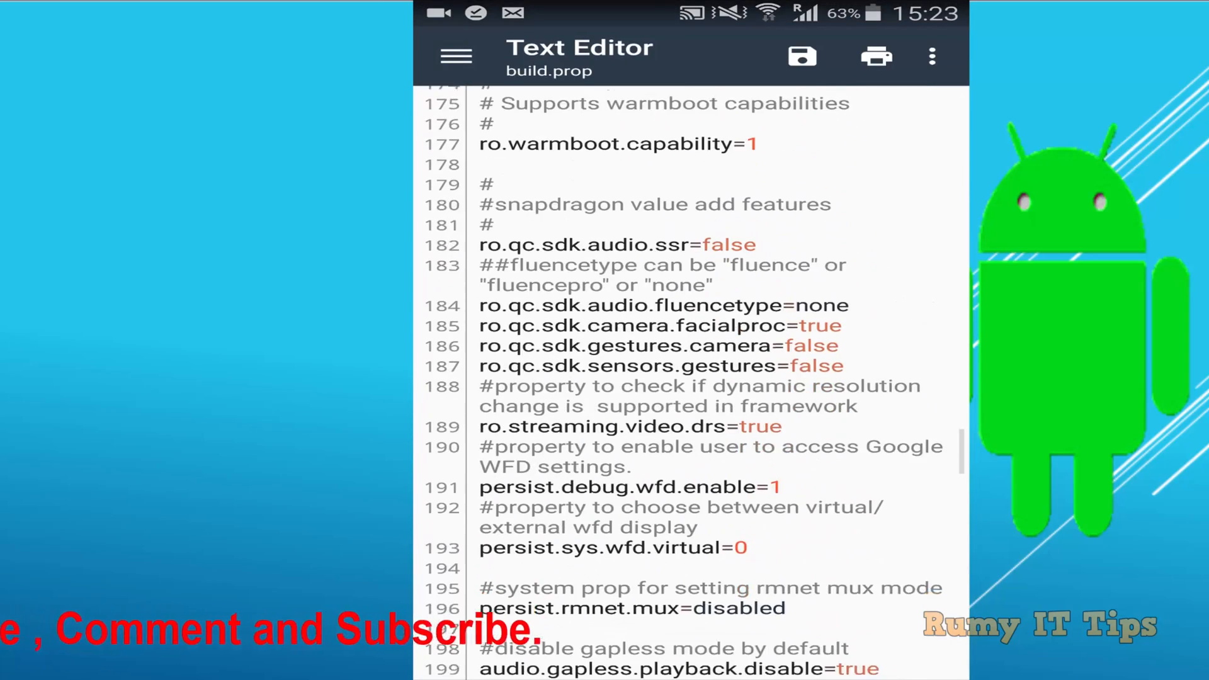
scroll("down", 3)
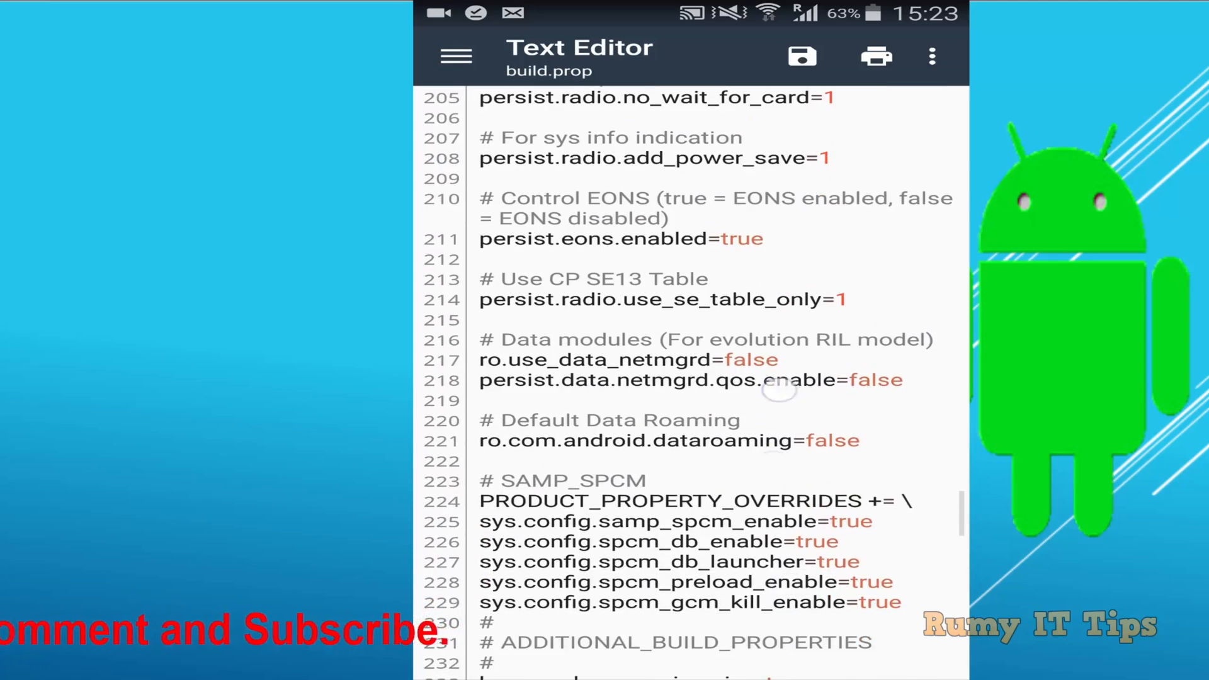
scroll("down", 3)
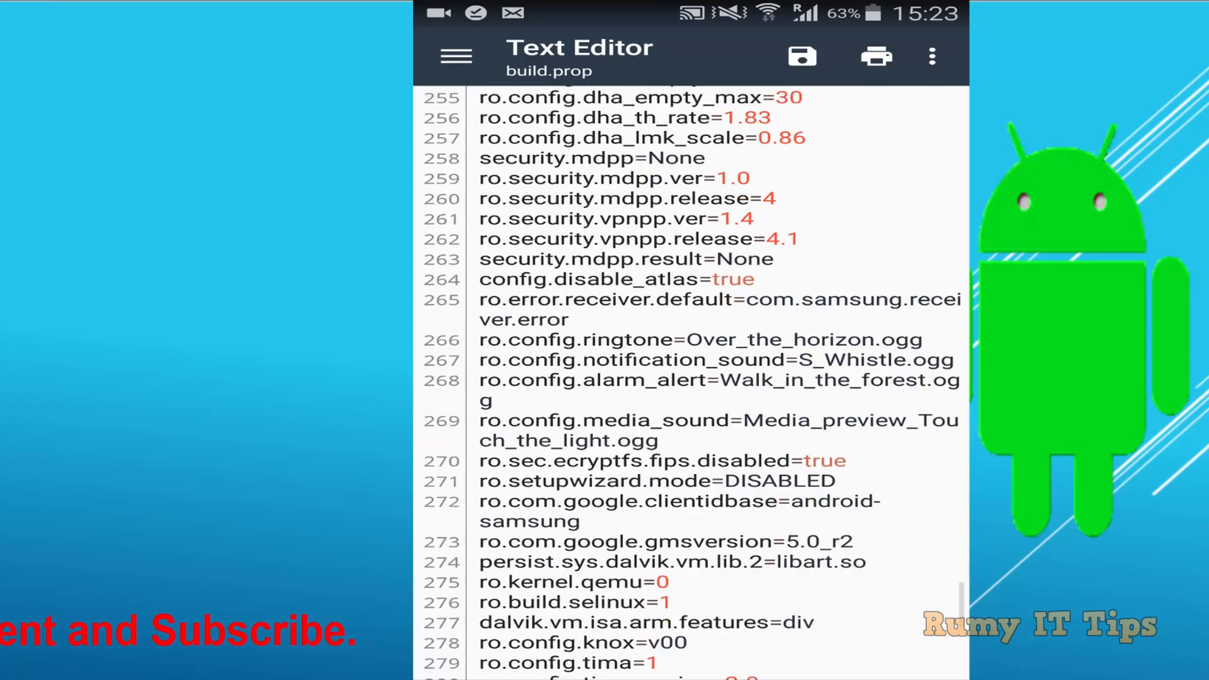
scroll("down", 3)
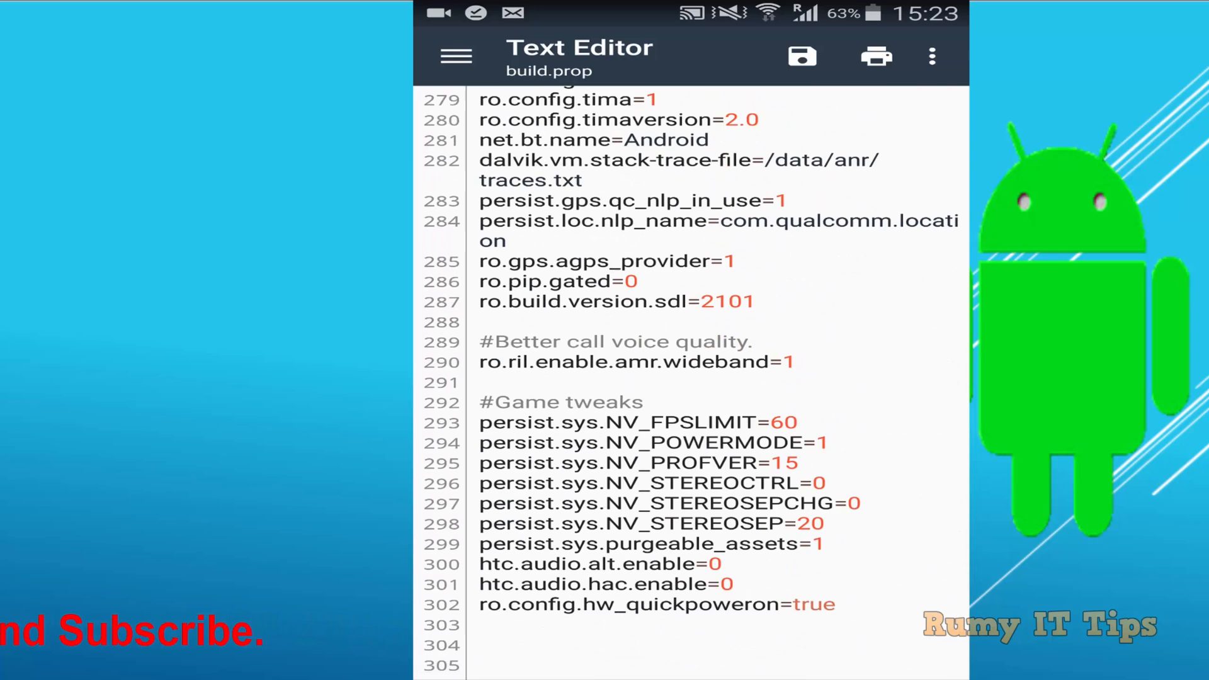